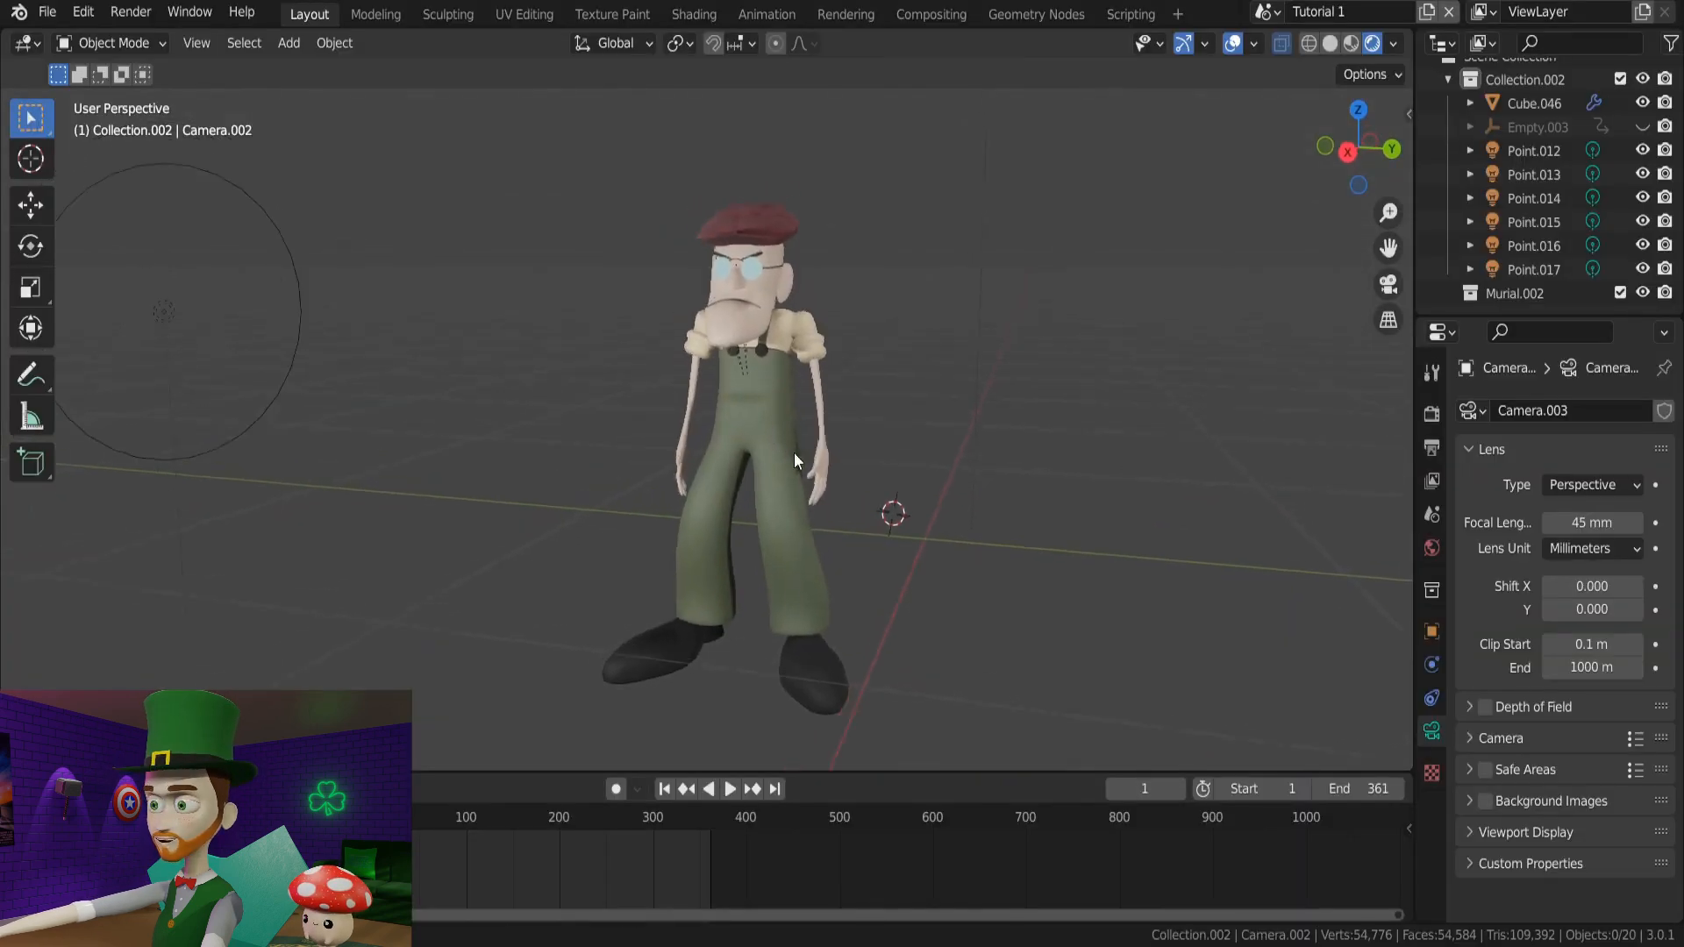
# Select the character and view its Shoes material nodes in the Shading workspace
pyautogui.click(752, 430)
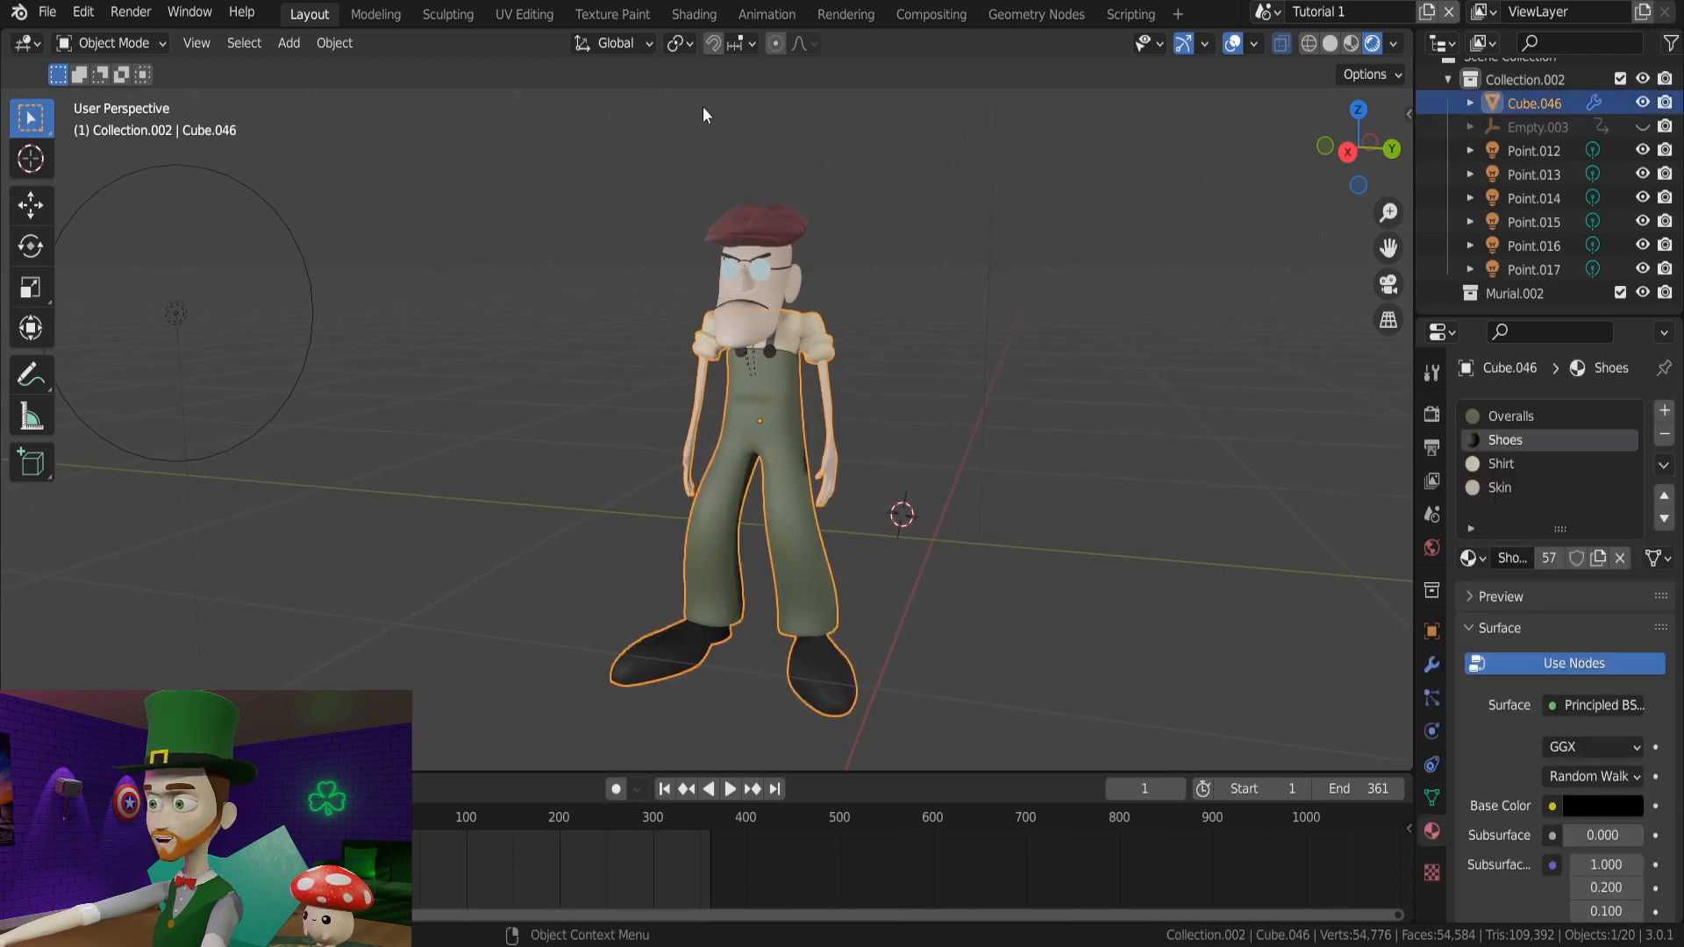
pyautogui.click(693, 14)
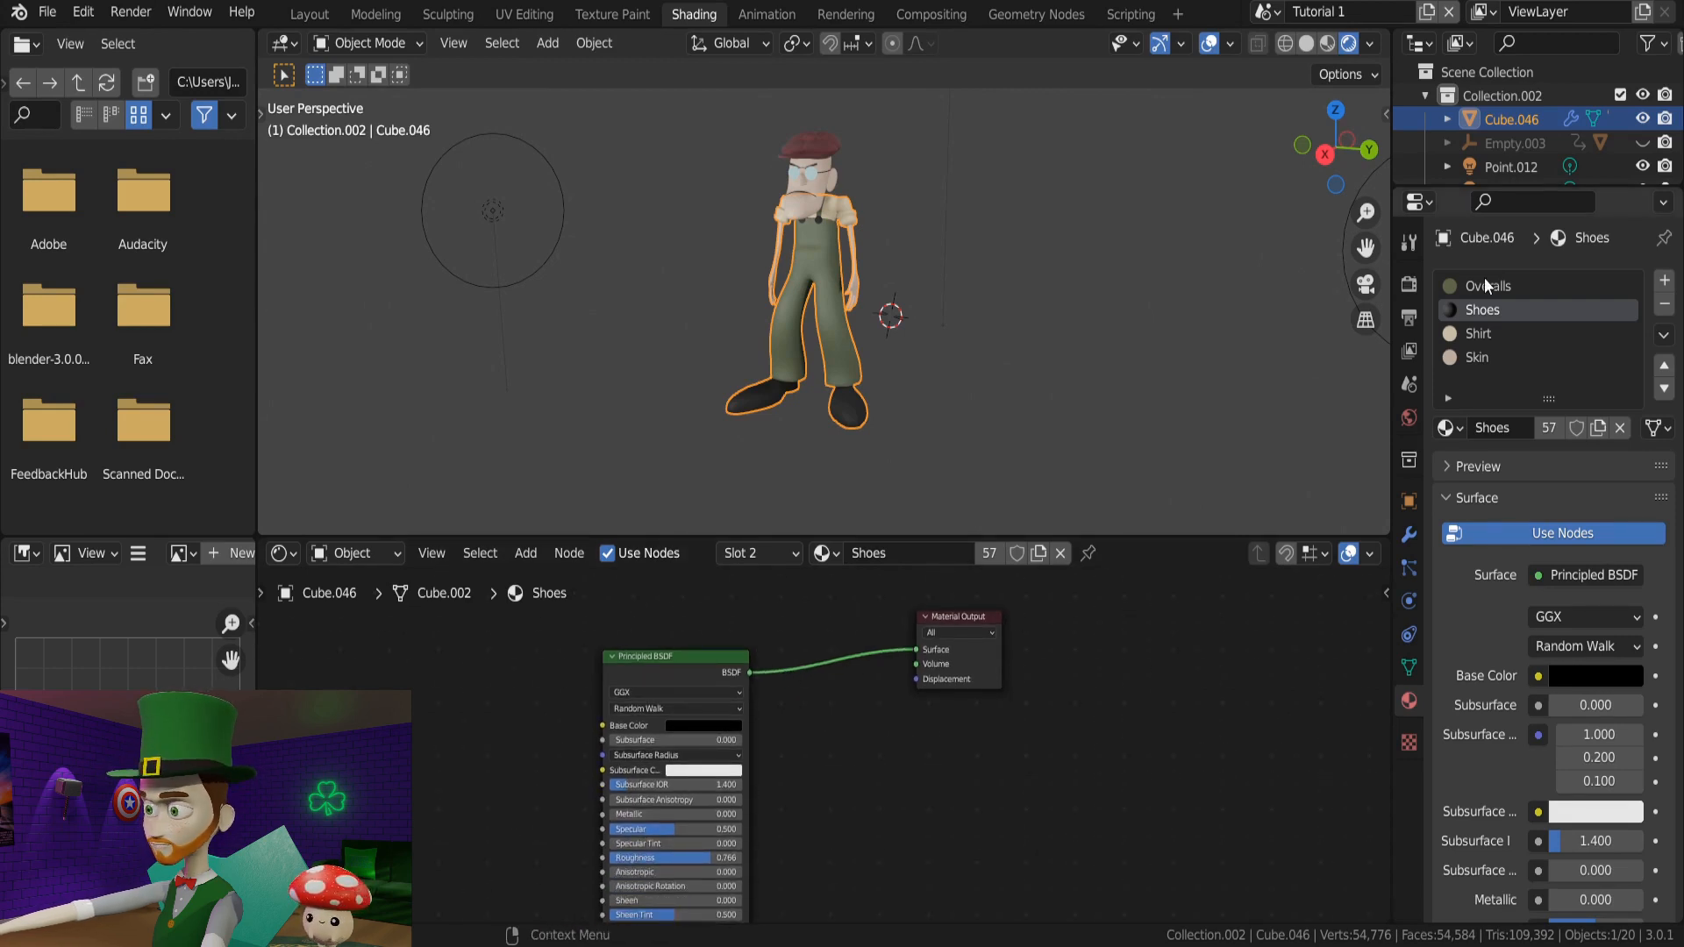
# Switch to the Overalls material slot to edit its node tree
pyautogui.click(1491, 286)
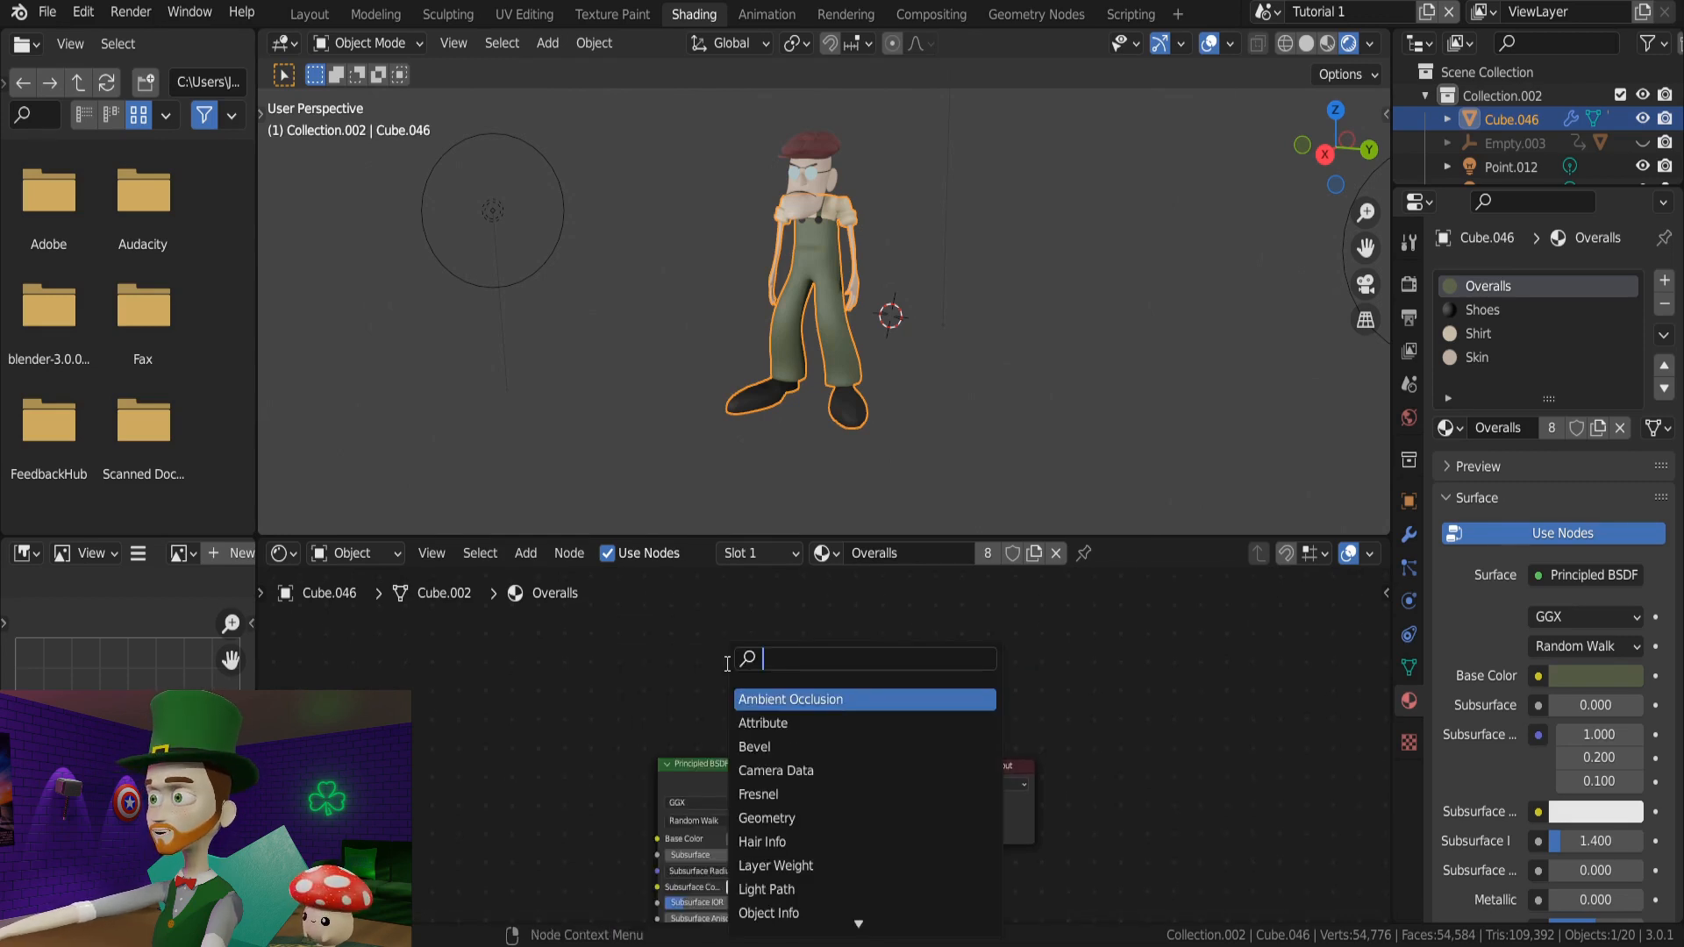
# Add an Emission node via the 'em' search and wire it into Material Output Surface
pyautogui.write('em')
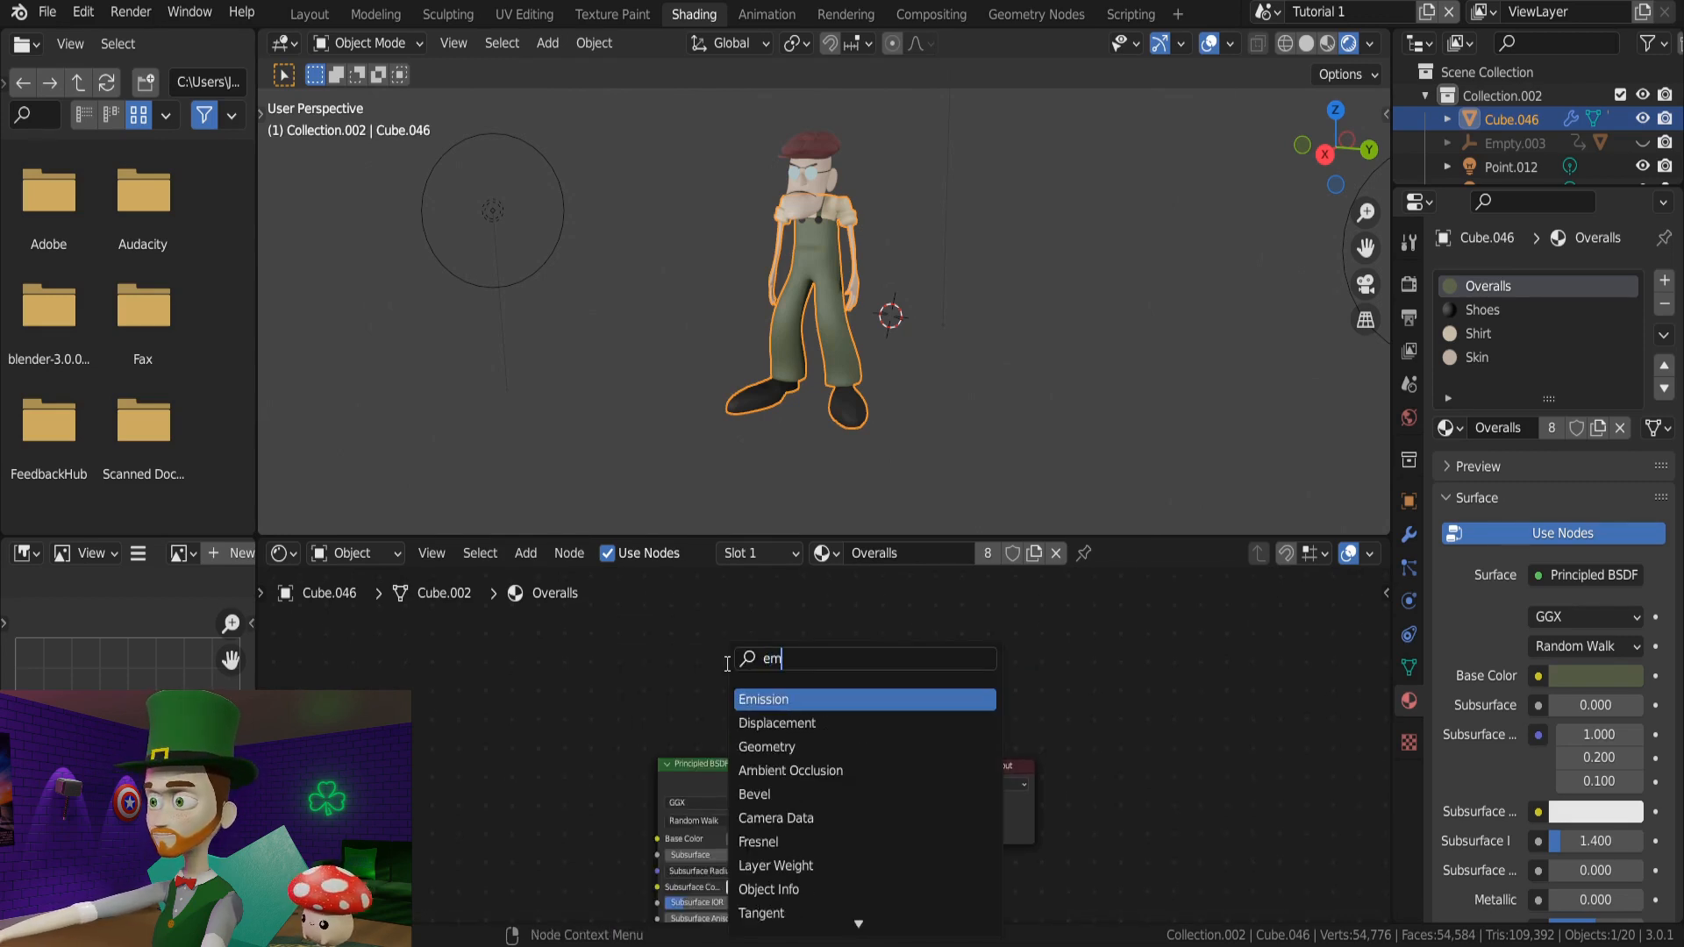
pyautogui.click(764, 699)
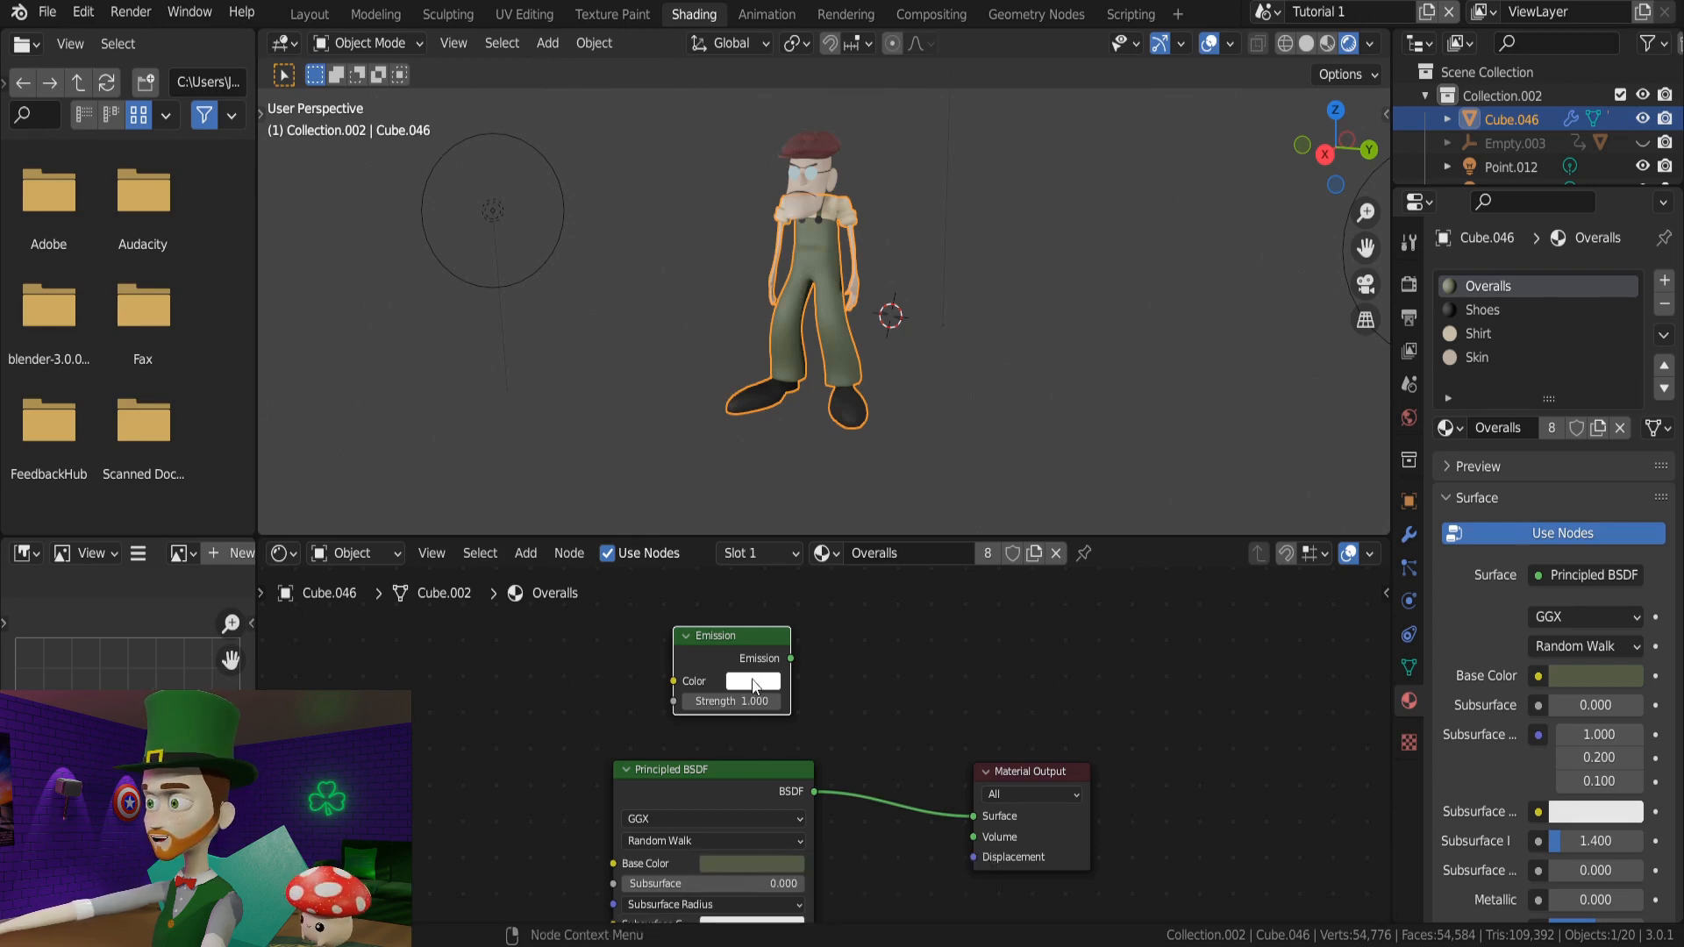
pyautogui.moveTo(757, 684)
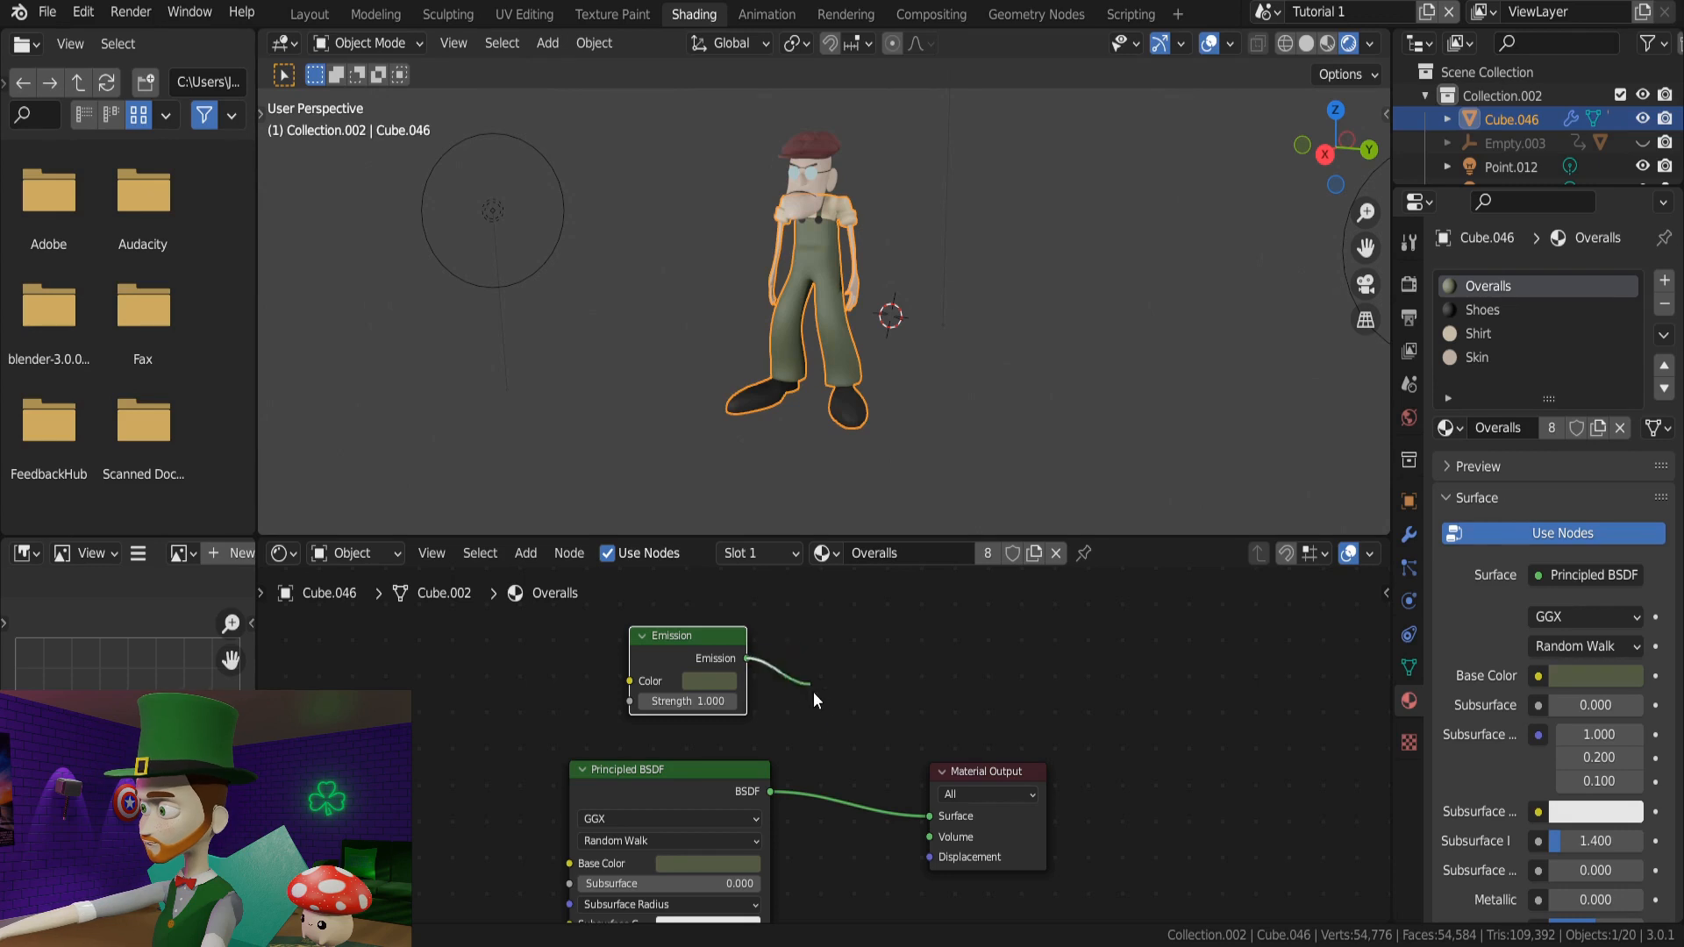
pyautogui.moveTo(749, 659); pyautogui.dragTo(930, 815)
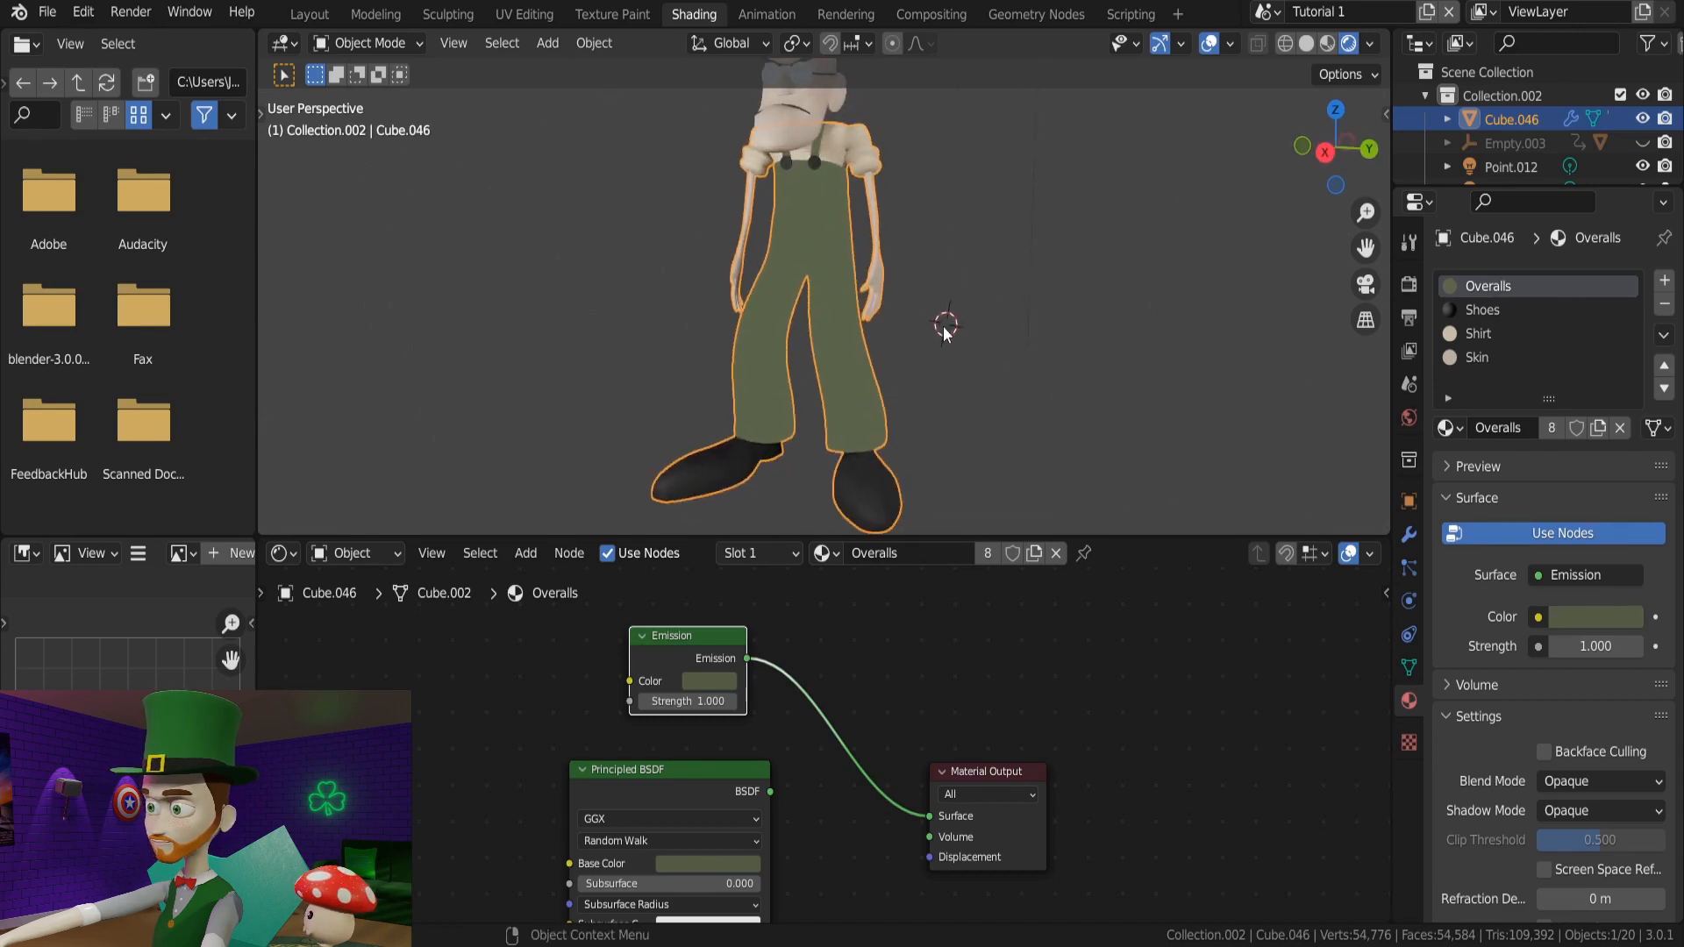
pyautogui.moveTo(968, 360)
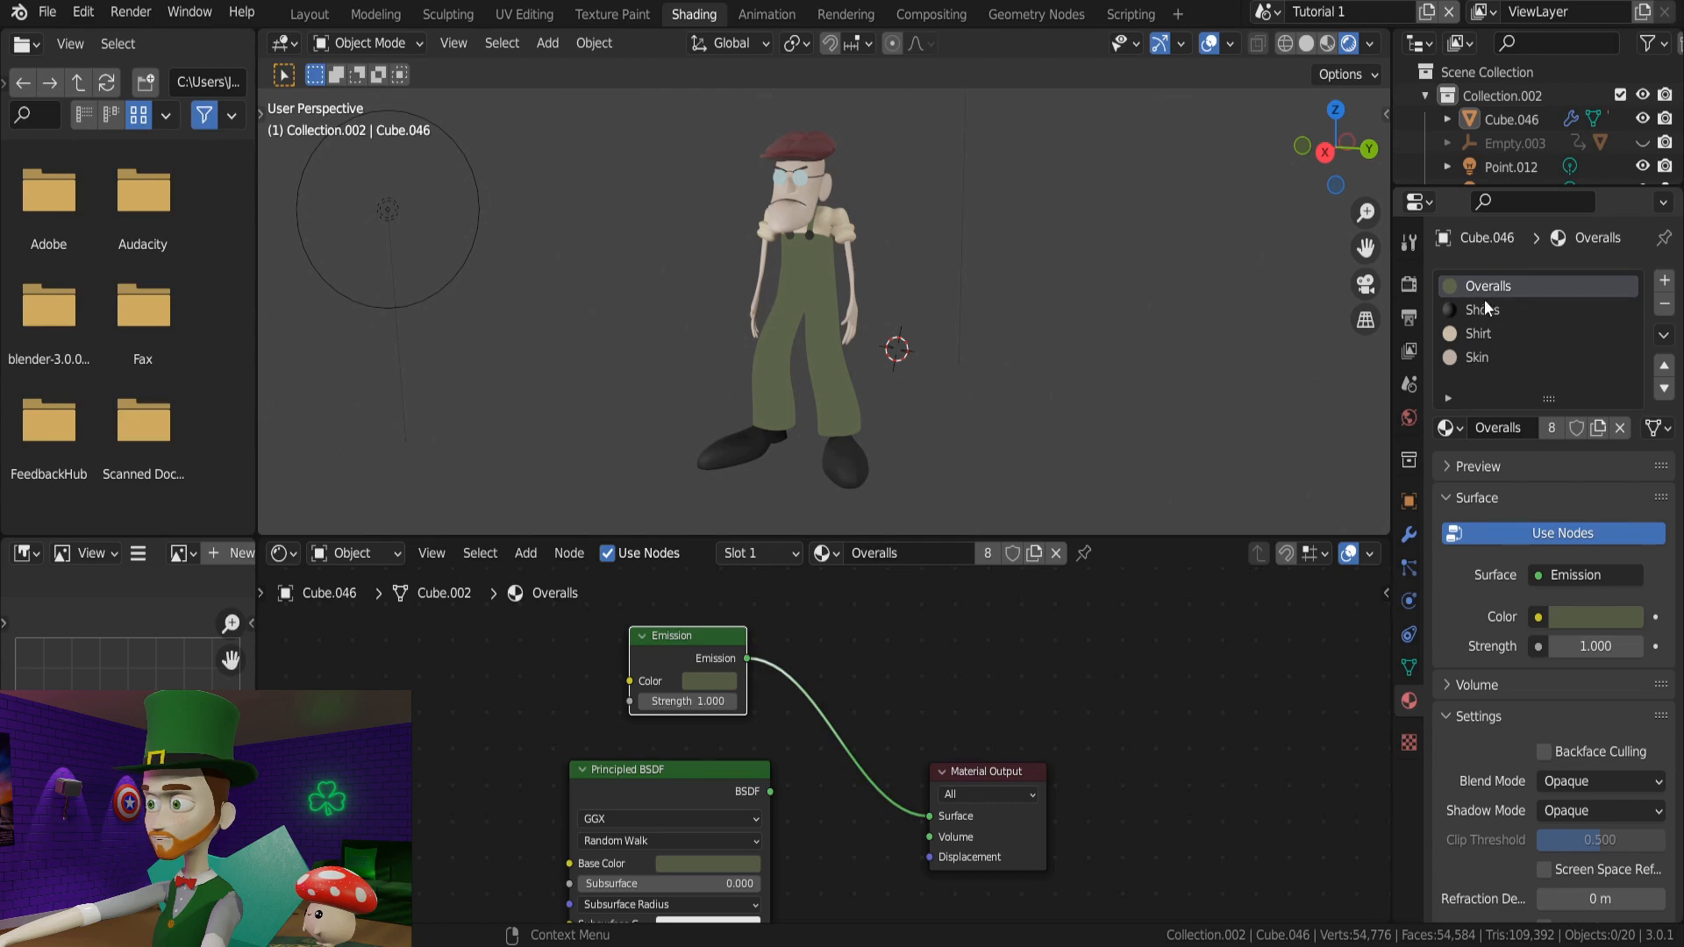
pyautogui.moveTo(1493, 306)
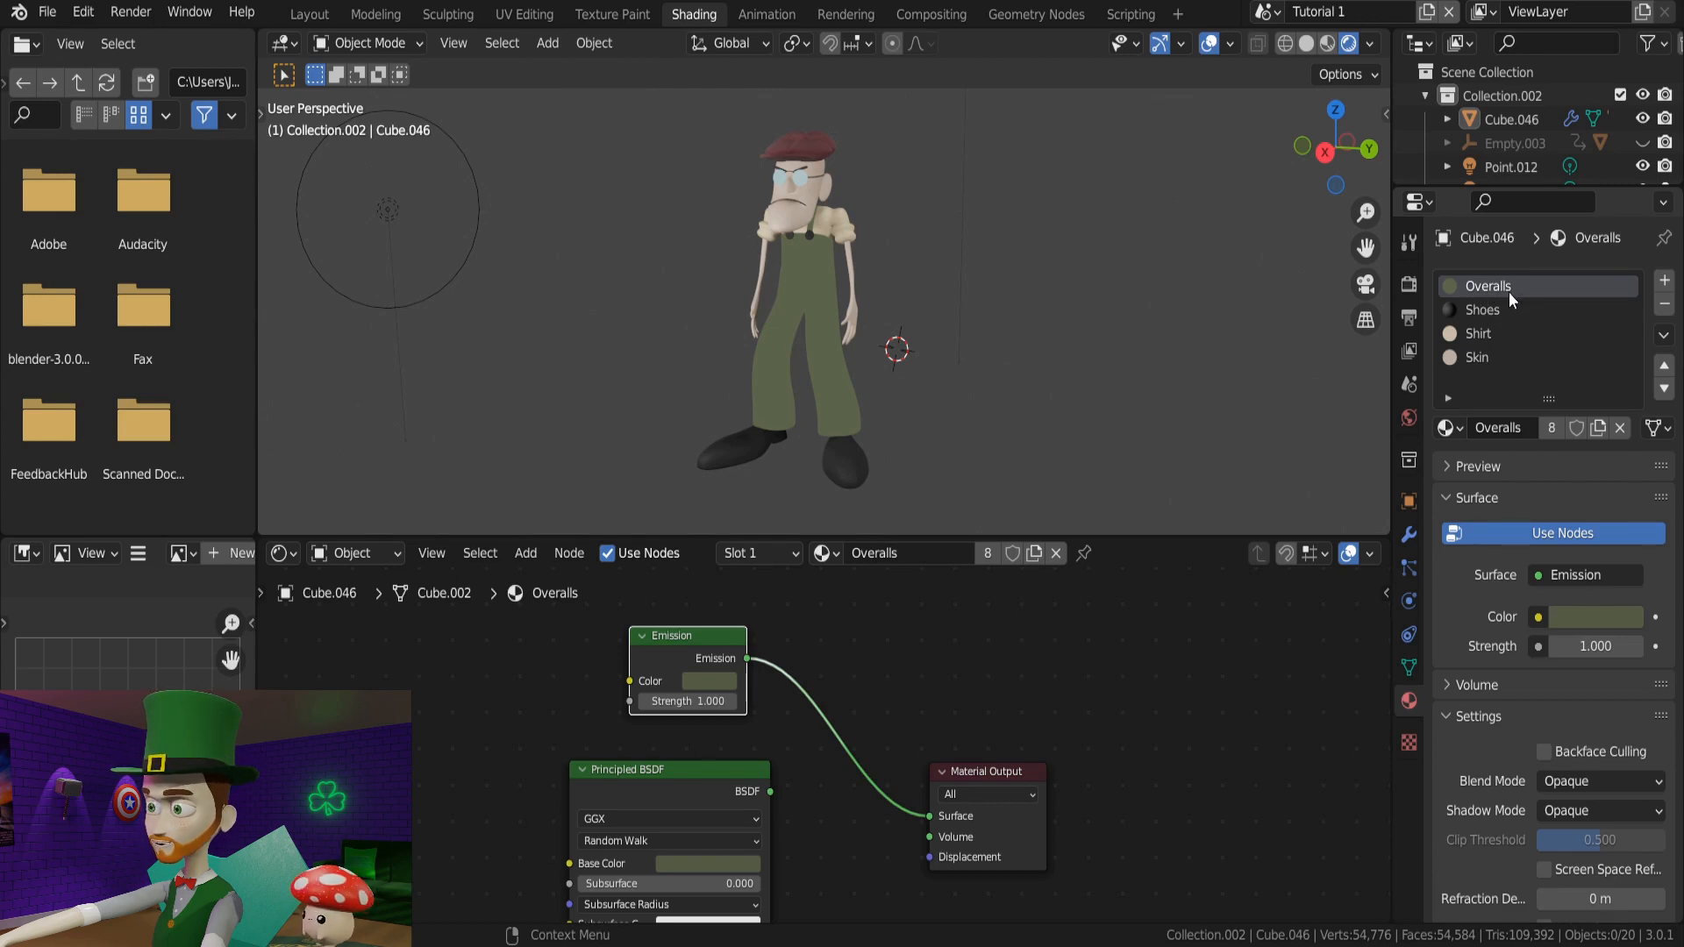
# Move on to another of the character's materials in the material list
pyautogui.click(1482, 310)
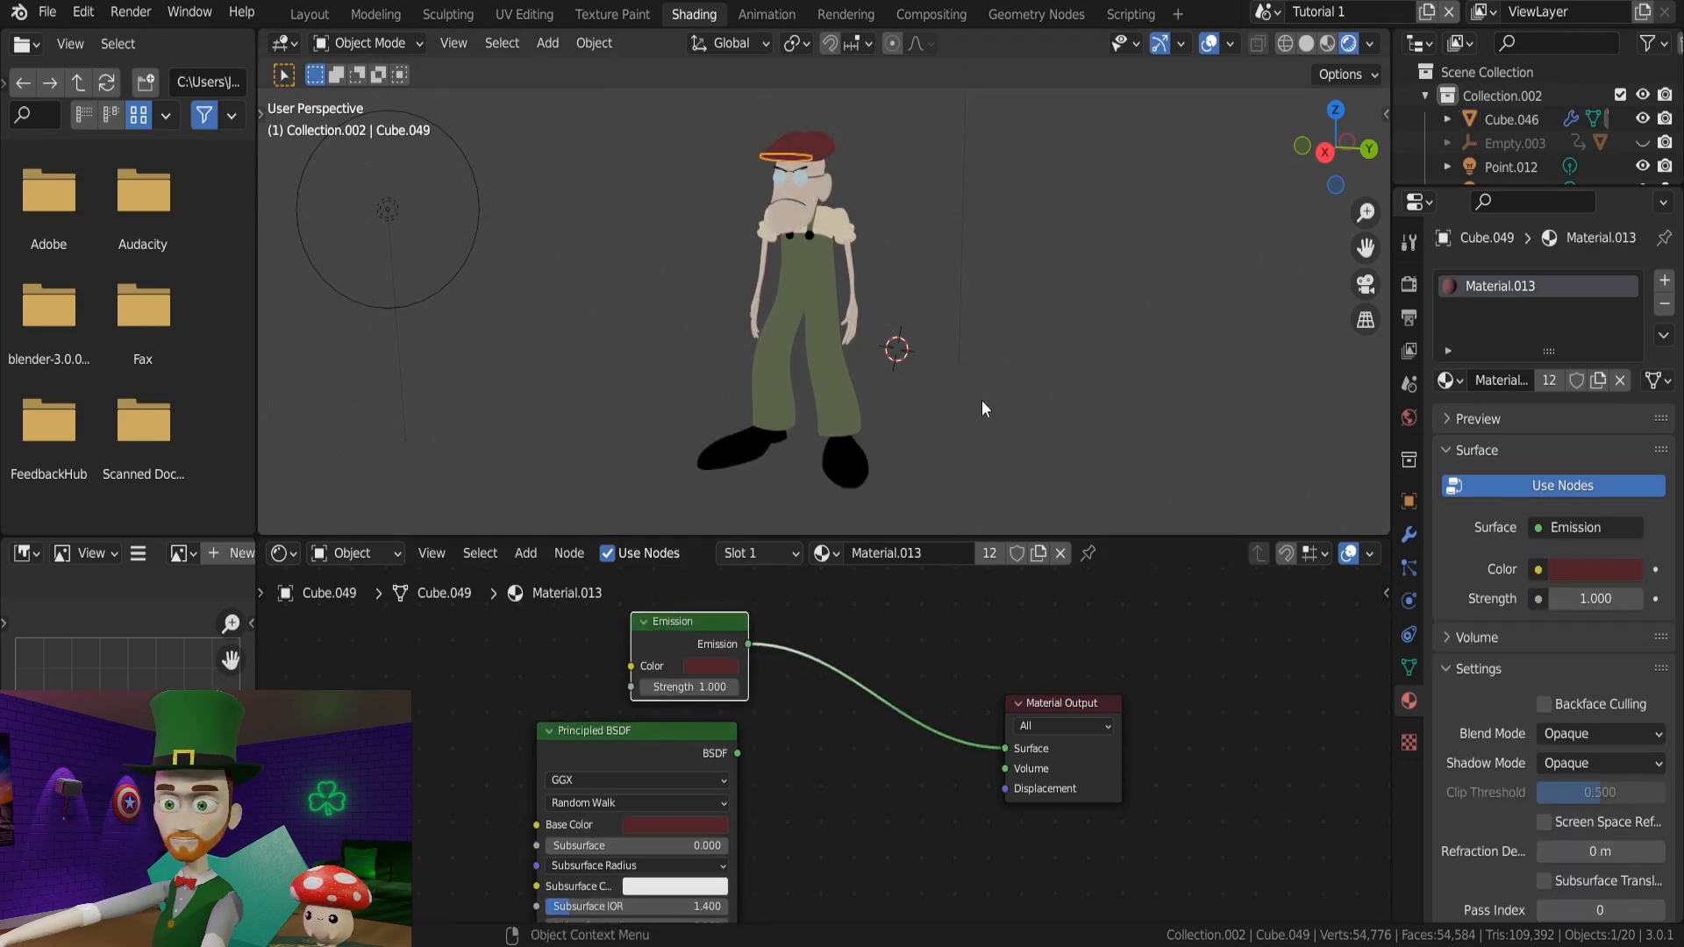
pyautogui.click(308, 13)
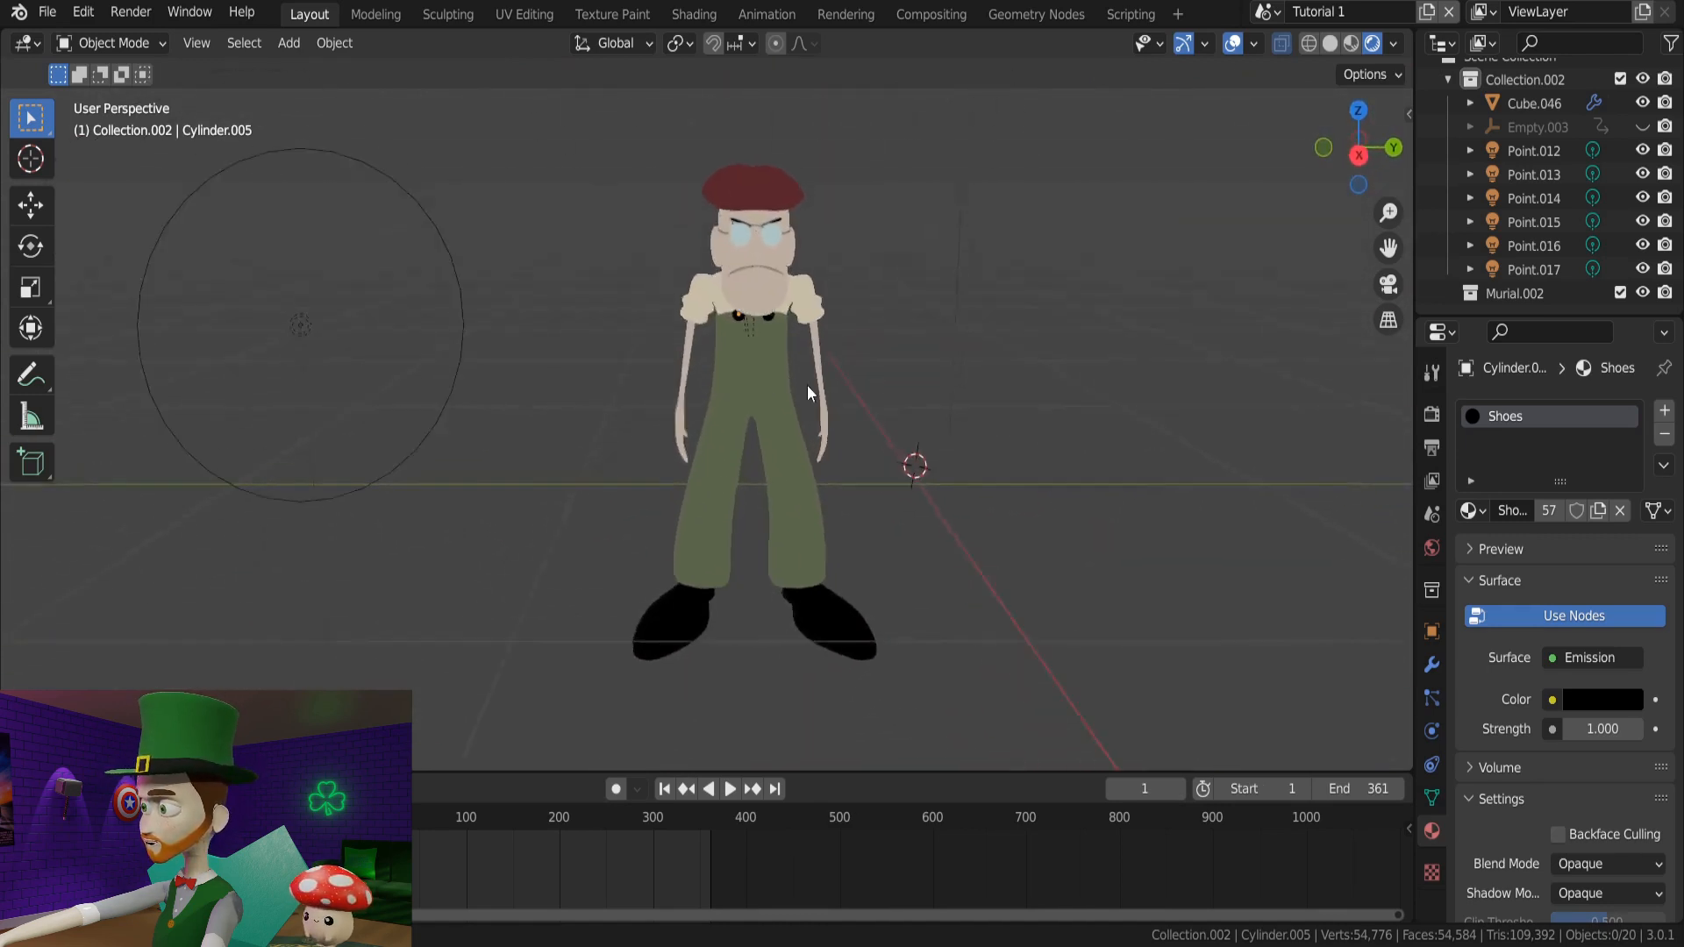
# Orbit the viewport around the character and the orange background plane
pyautogui.moveTo(805, 386); pyautogui.dragTo(719, 387)
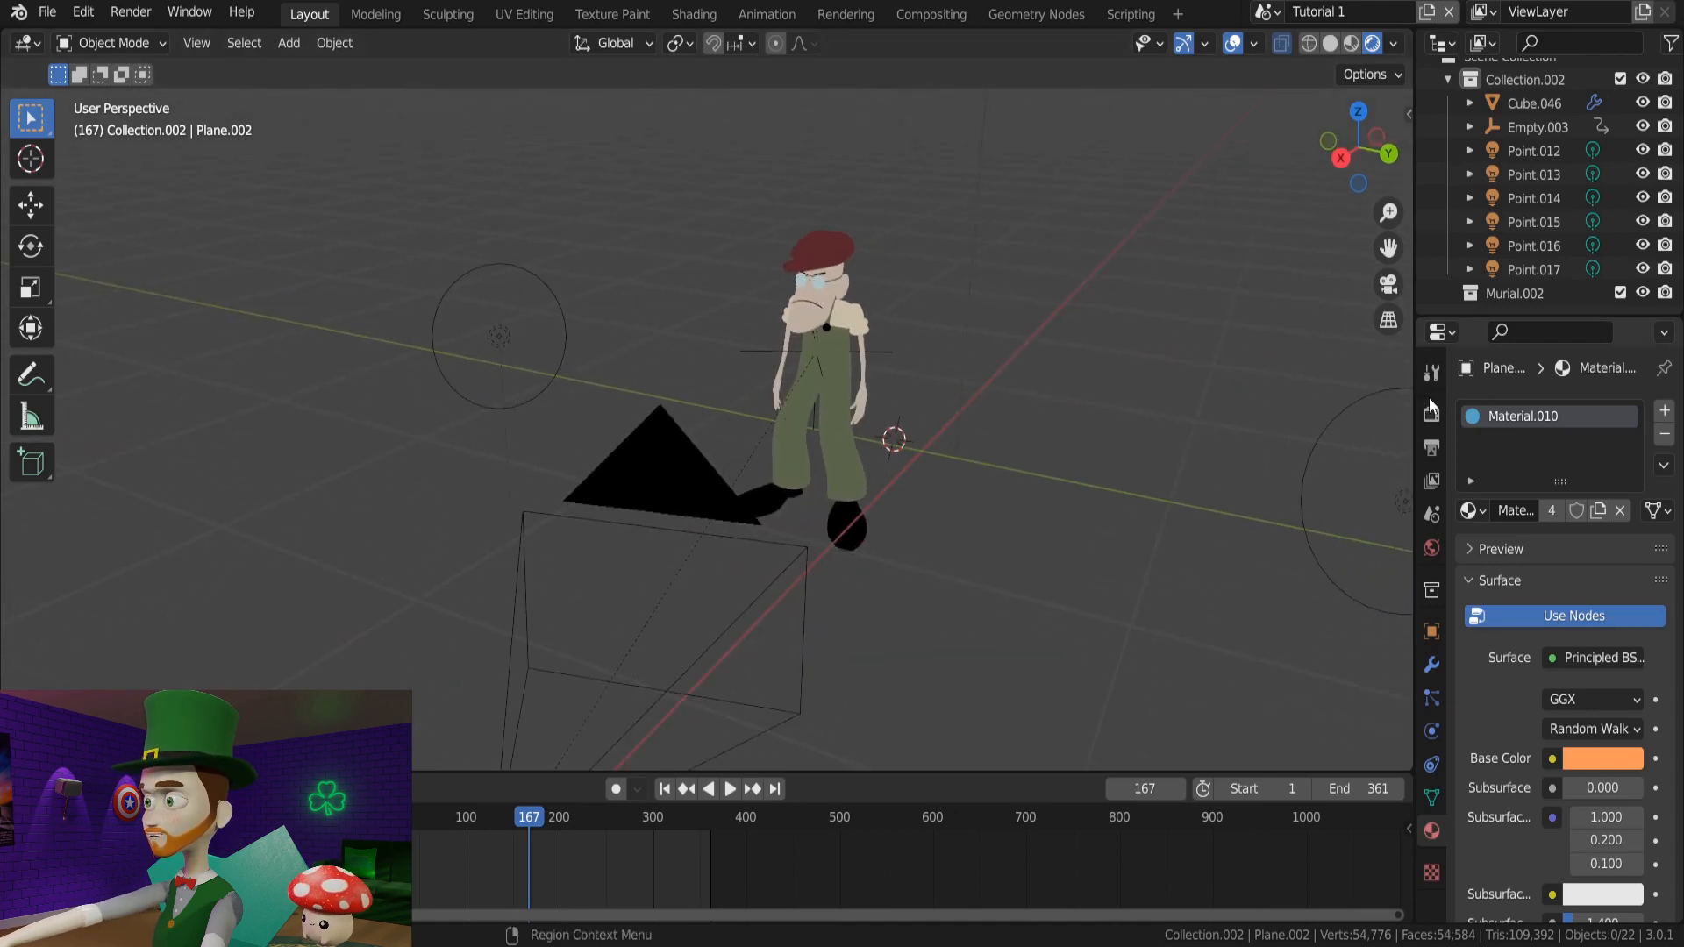
# Enable Freestyle line rendering and render frame 167 as an image
pyautogui.click(1431, 412)
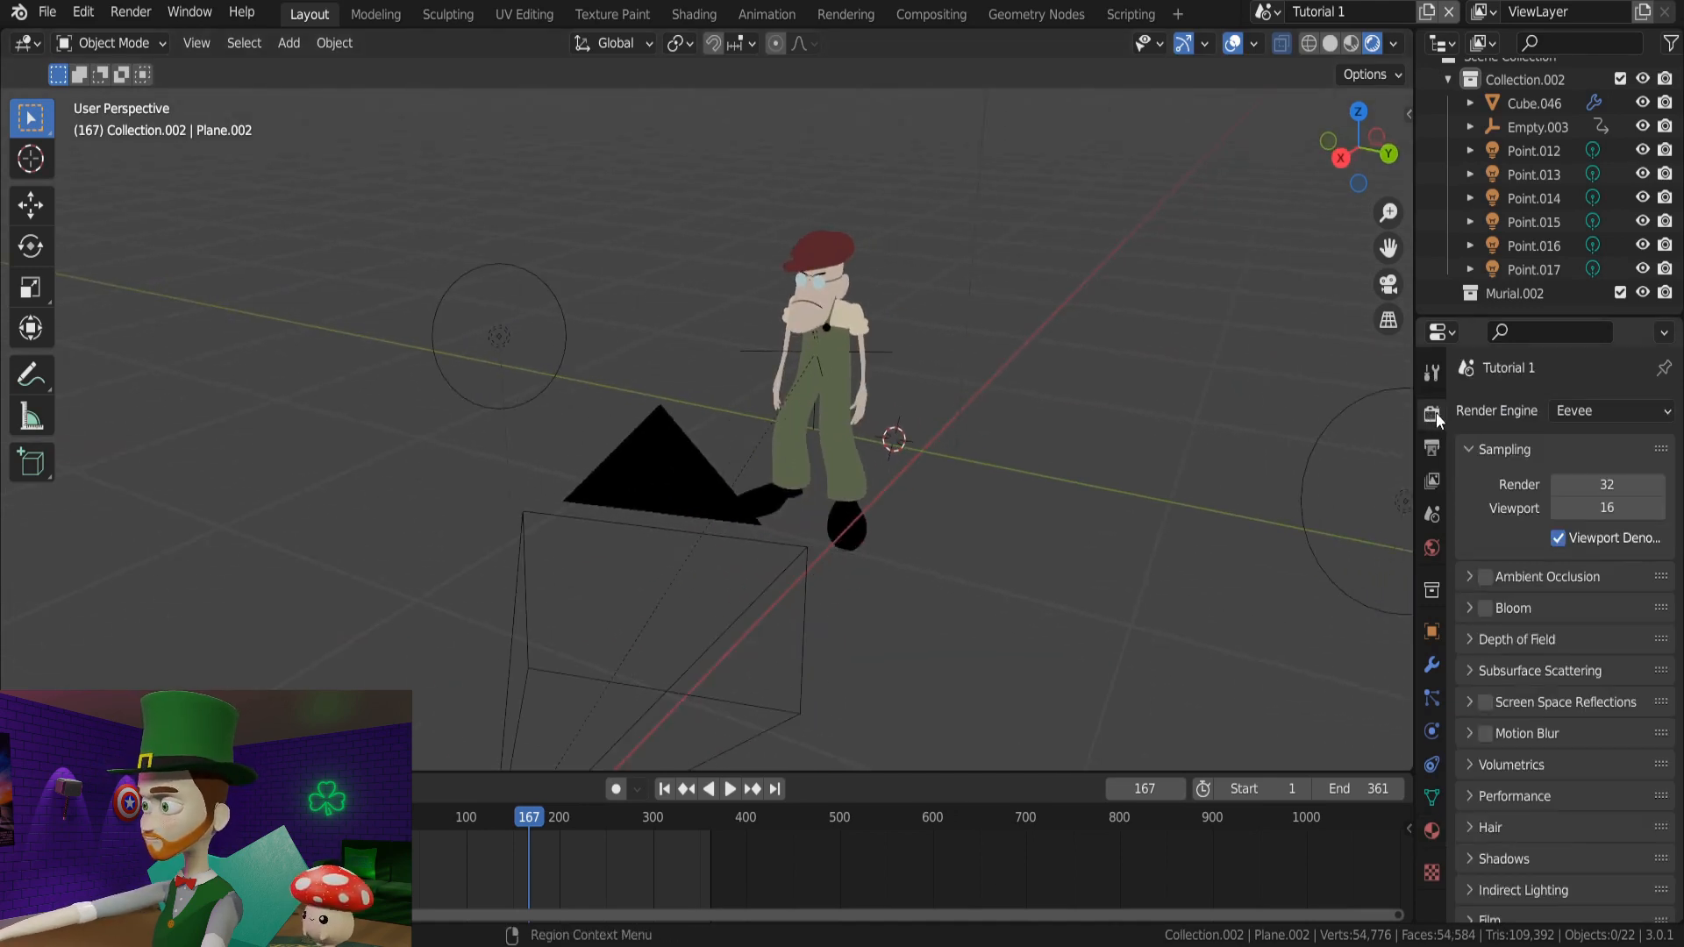
pyautogui.scroll(-3)
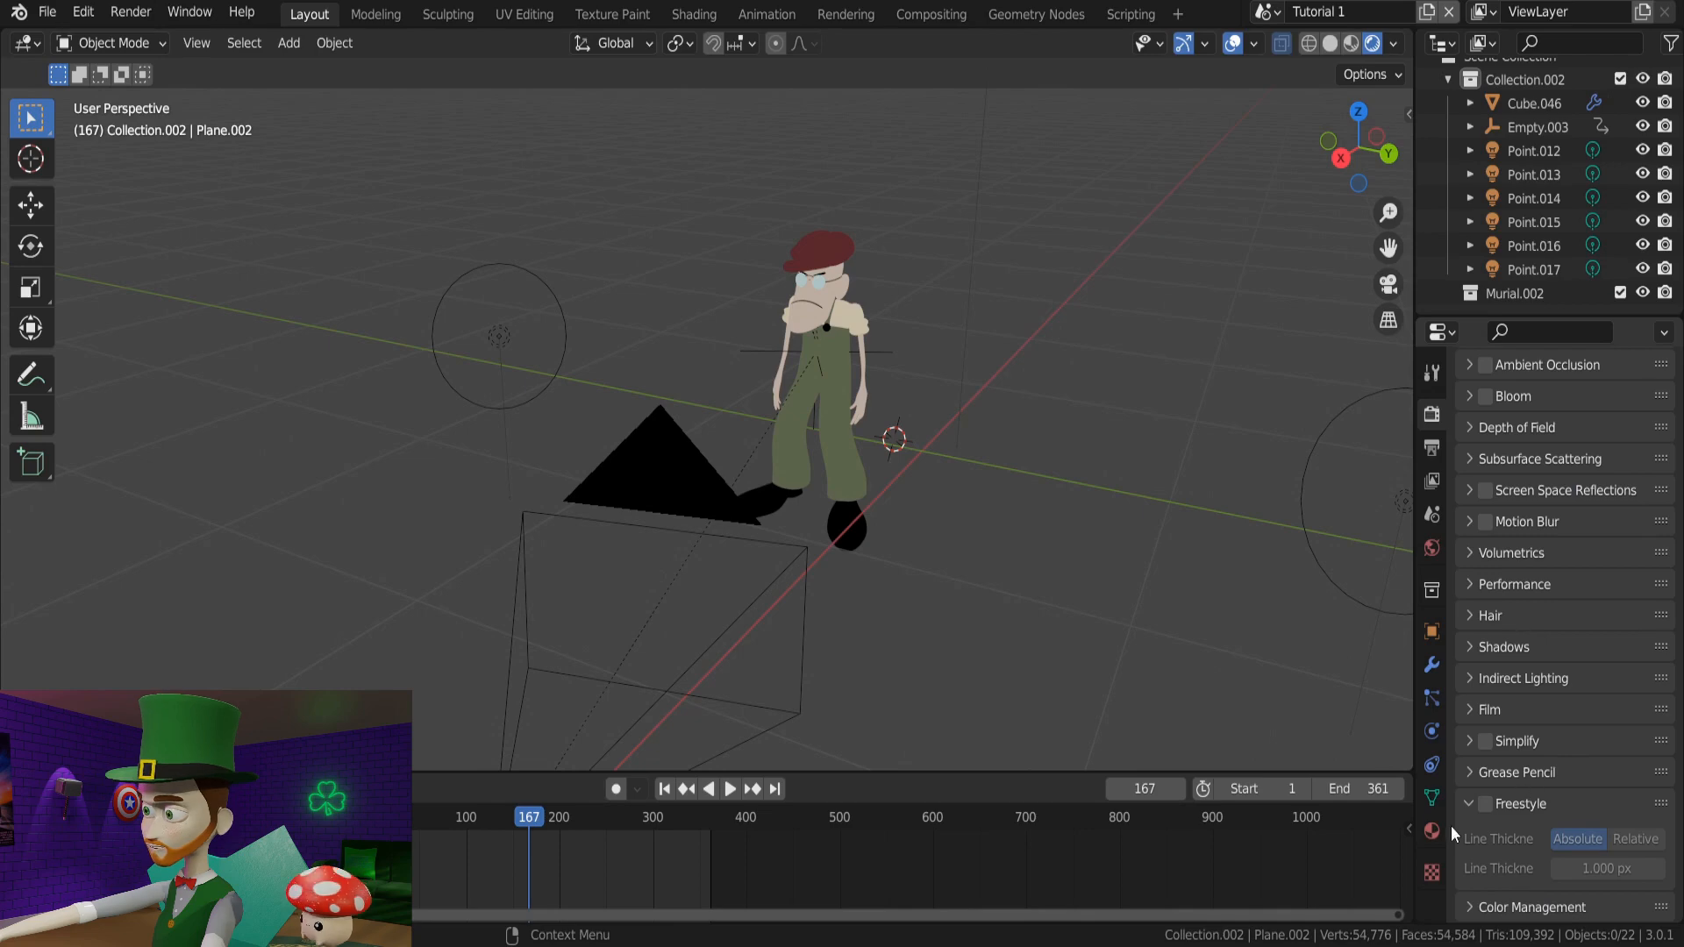
pyautogui.click(1487, 803)
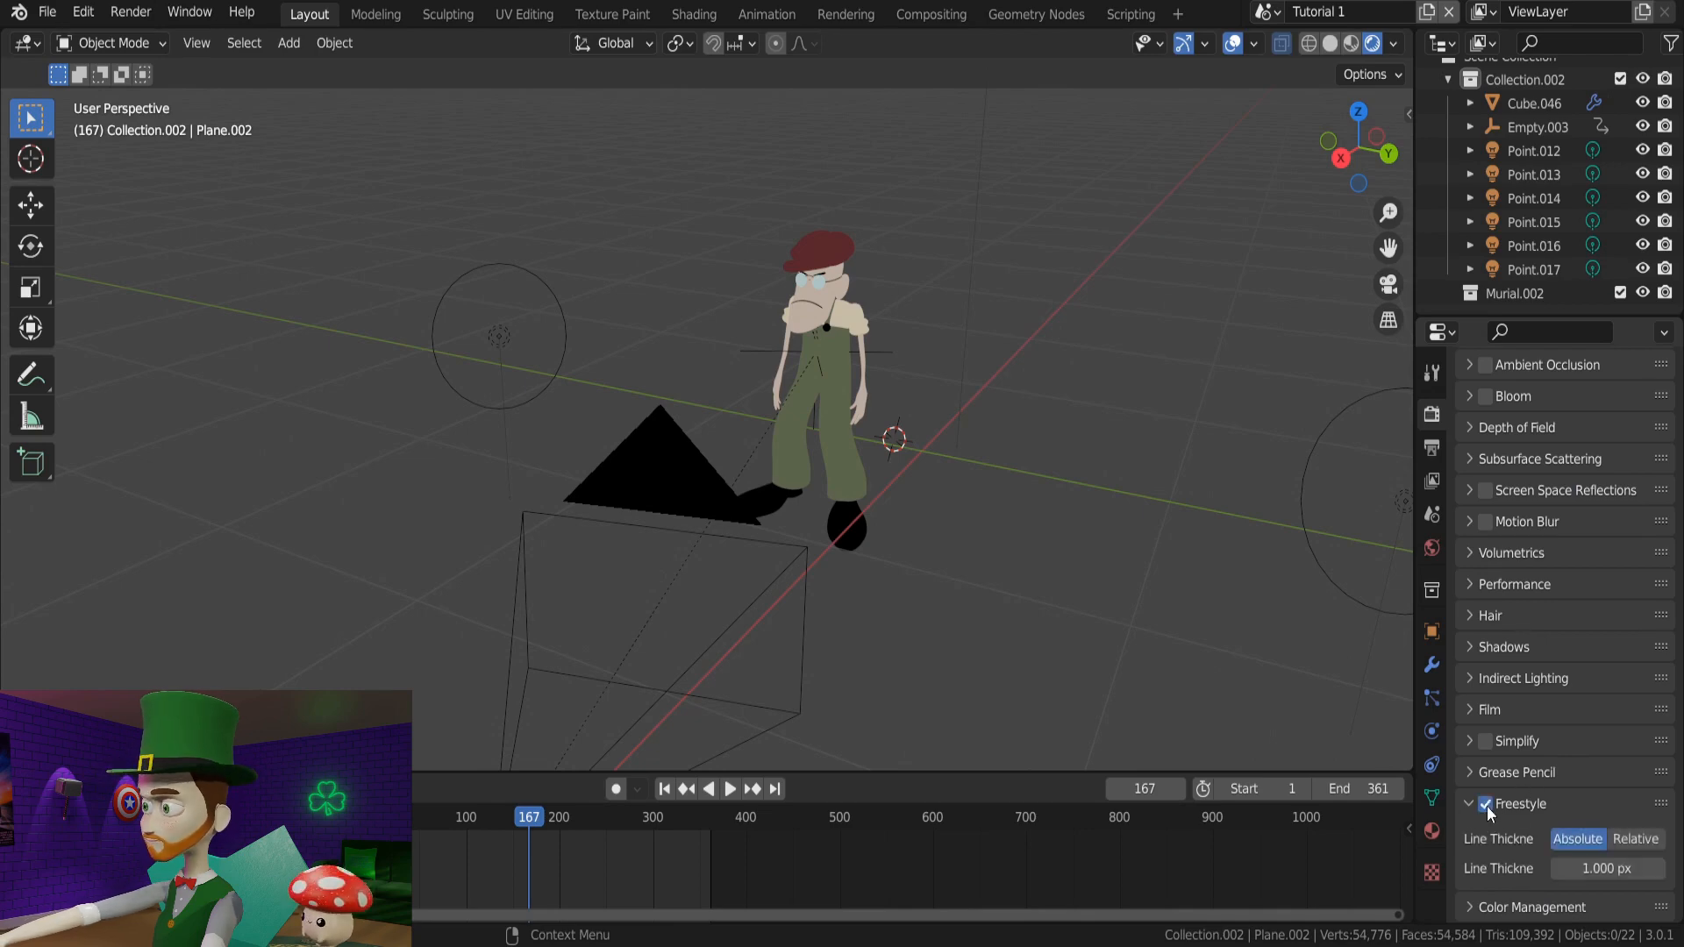
pyautogui.click(131, 11)
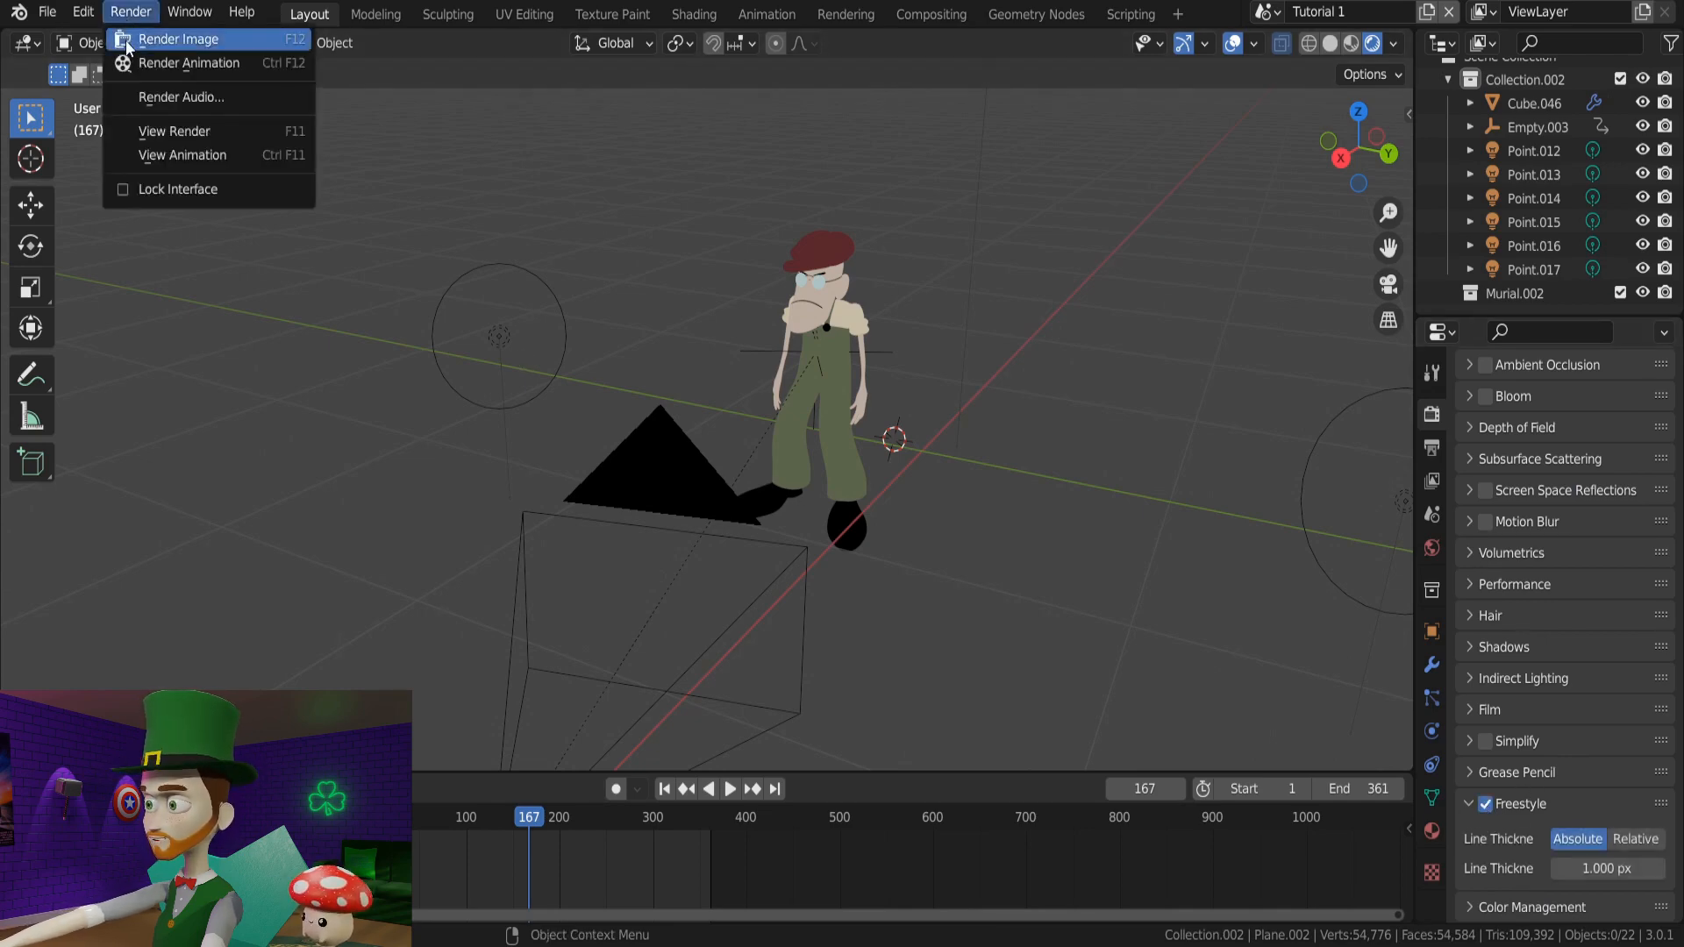
pyautogui.click(178, 38)
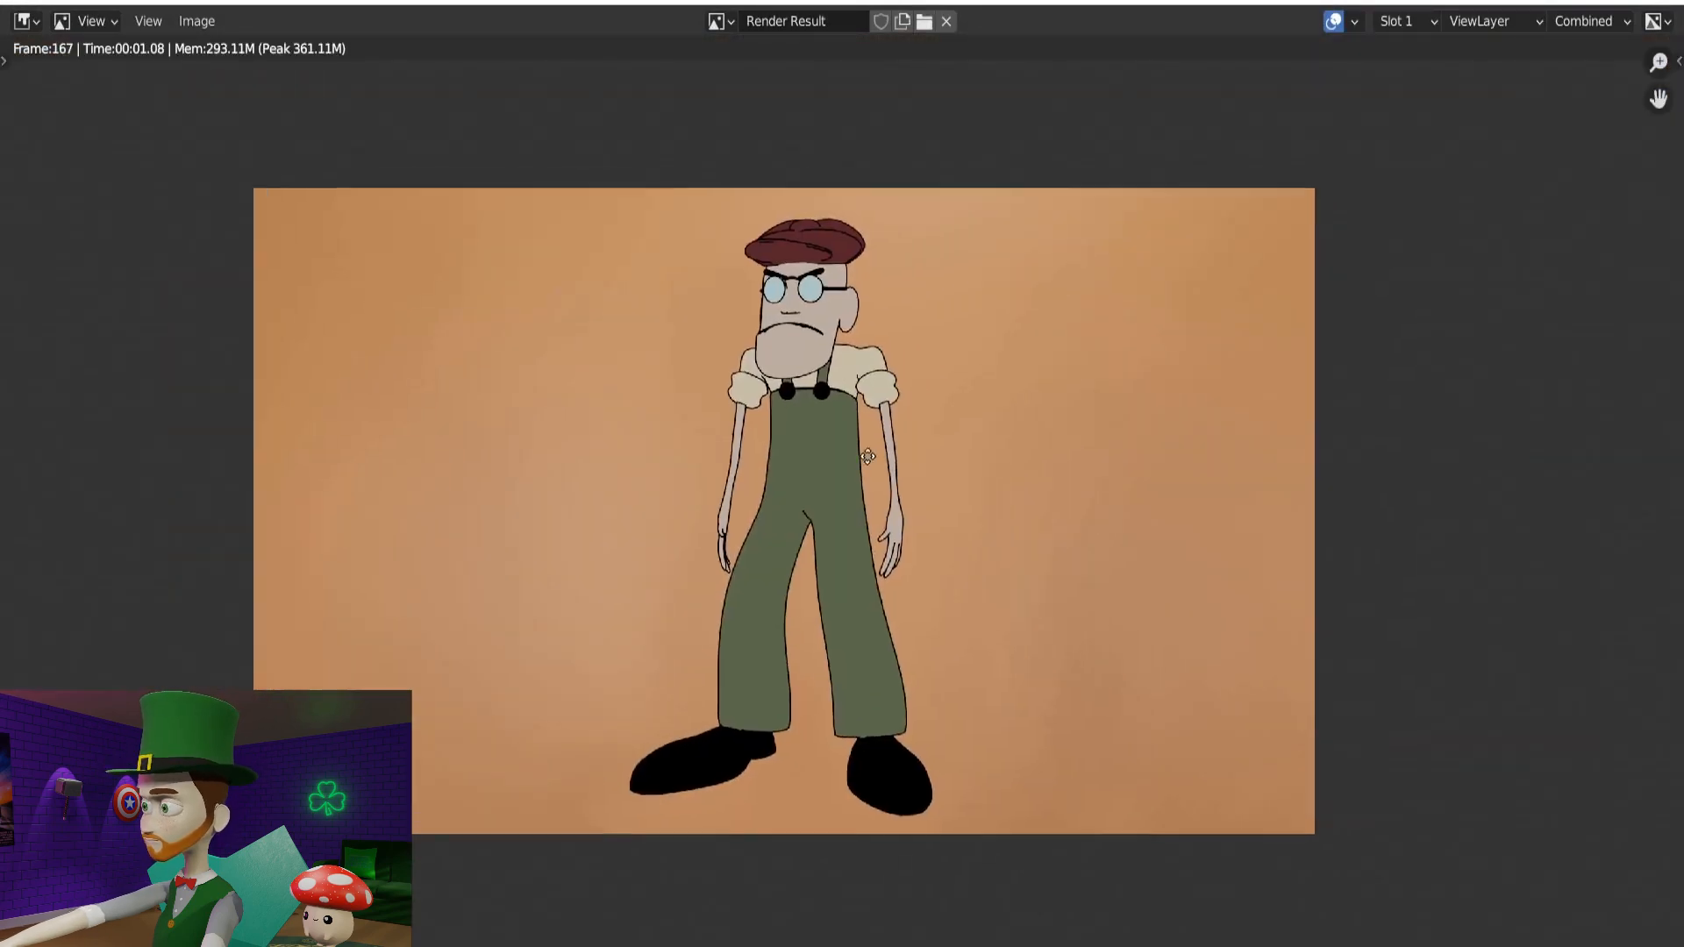